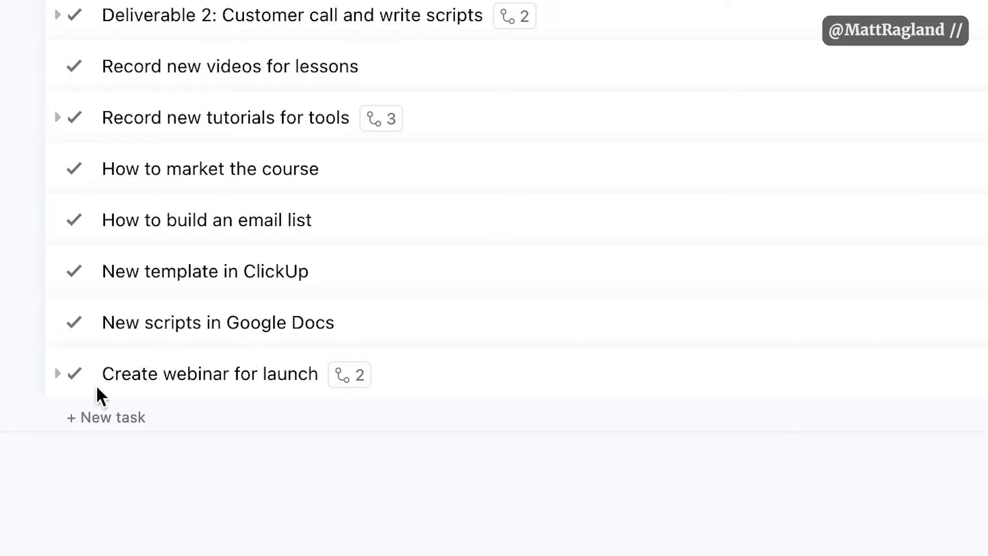
- Begin adding a 'waiting on' dependency to the sprint task from its Dependencies dialog
{"action": "left_click", "coordinate": [57, 372]}
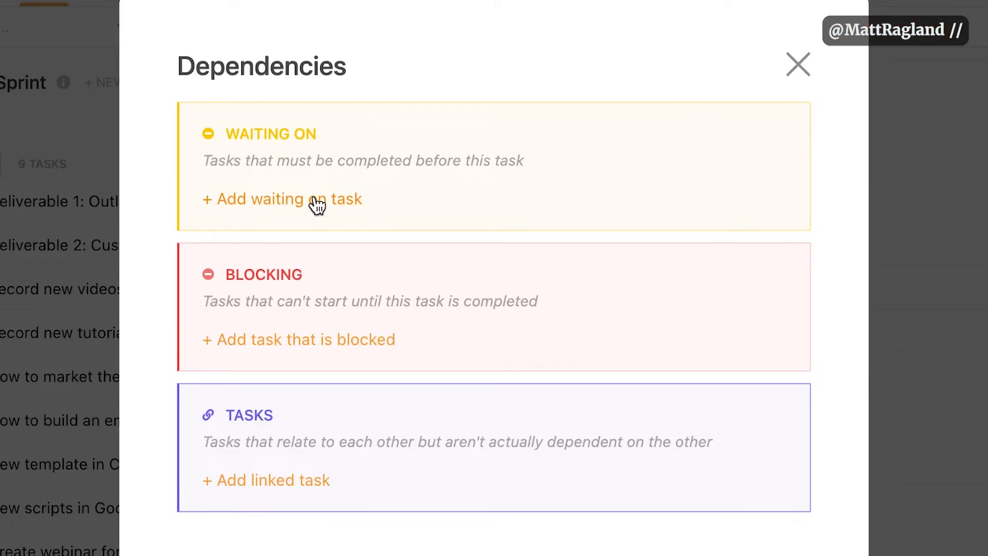
{"action": "left_click", "coordinate": [282, 199]}
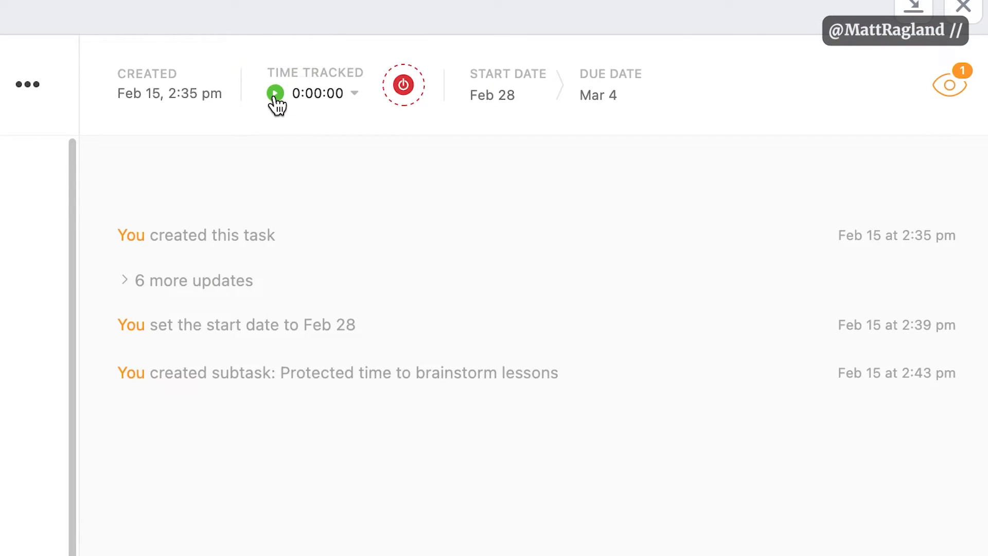
- Start the running timer under Time Tracked on the lesson-outline deliverable
{"action": "left_click", "coordinate": [274, 94]}
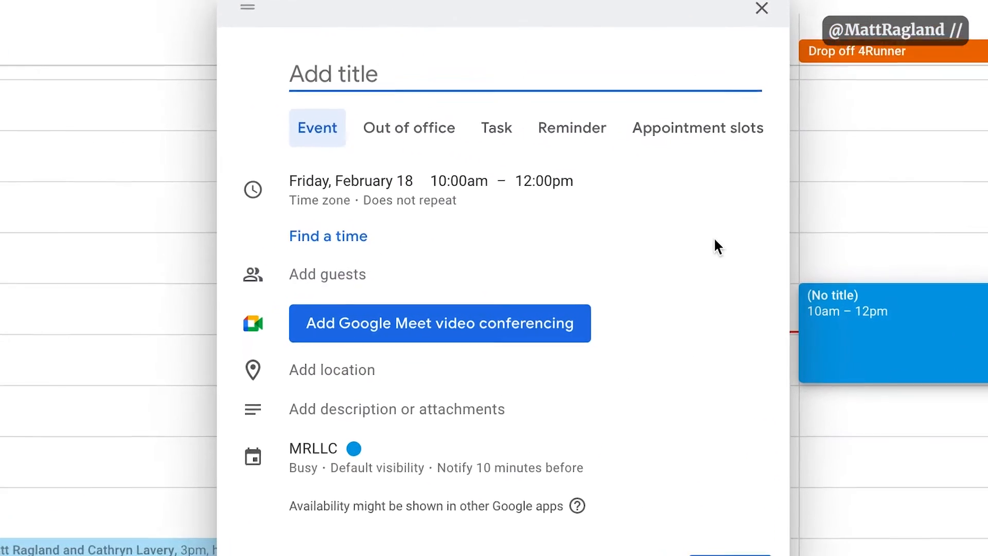
- Title the Friday, February 18 10am–12pm calendar event starting with 'Record'
{"action": "type", "text": "Record"}
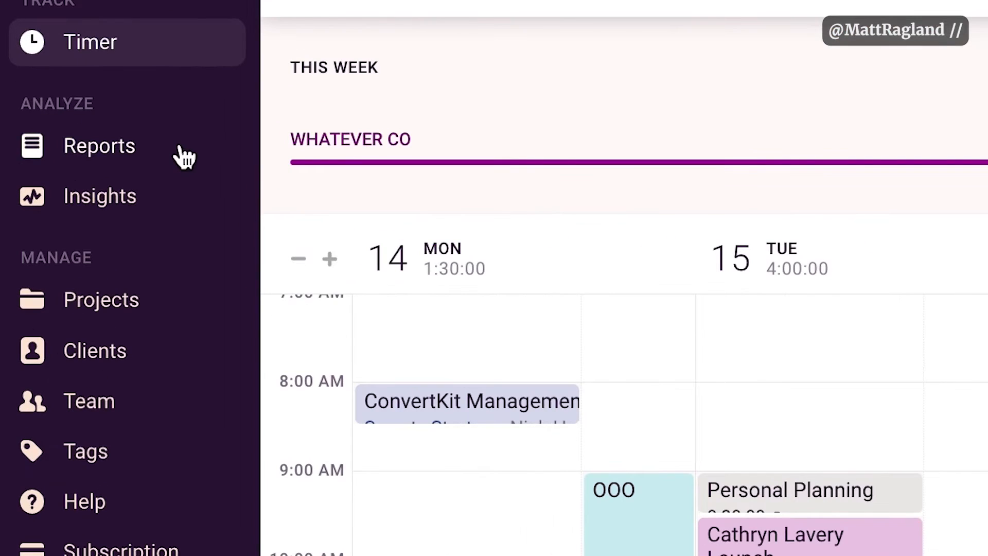
- Switch to Toggl Track's Reports to review this week's tracked time
{"action": "left_click", "coordinate": [99, 145]}
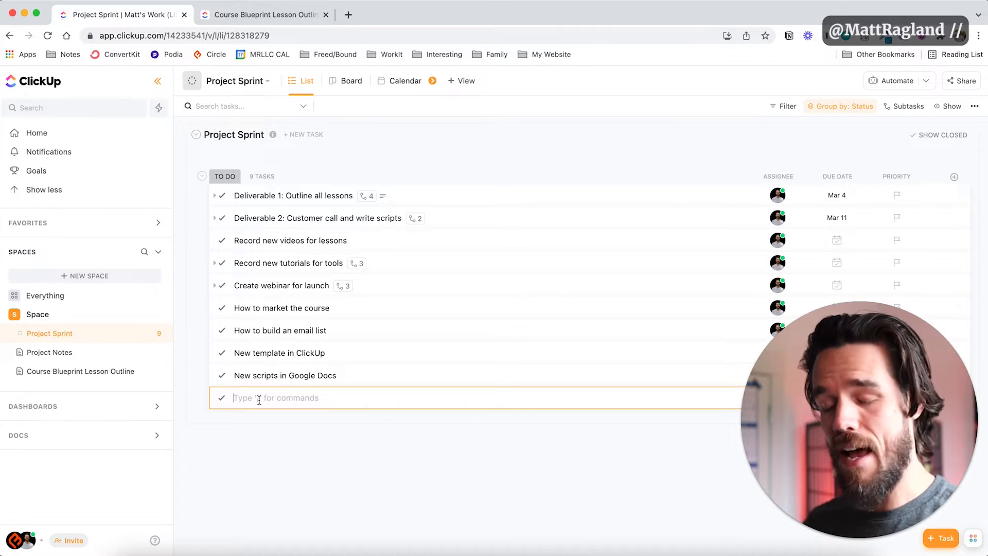
- Name the new task row 'Setup the sales page in Podia' as the tenth sprint task
{"action": "type", "text": "Setup the sales page in Podia"}
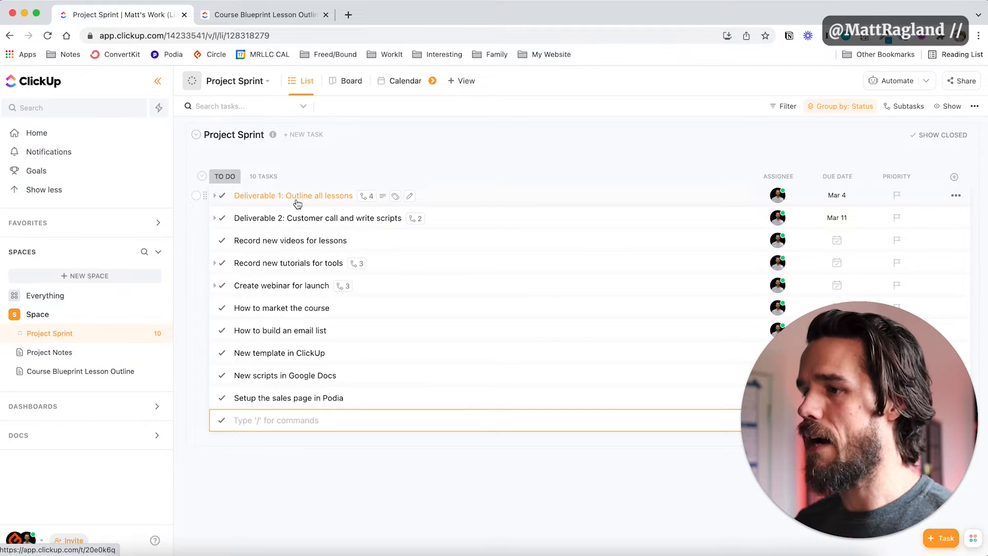
{"action": "mouse_move", "coordinate": [208, 163]}
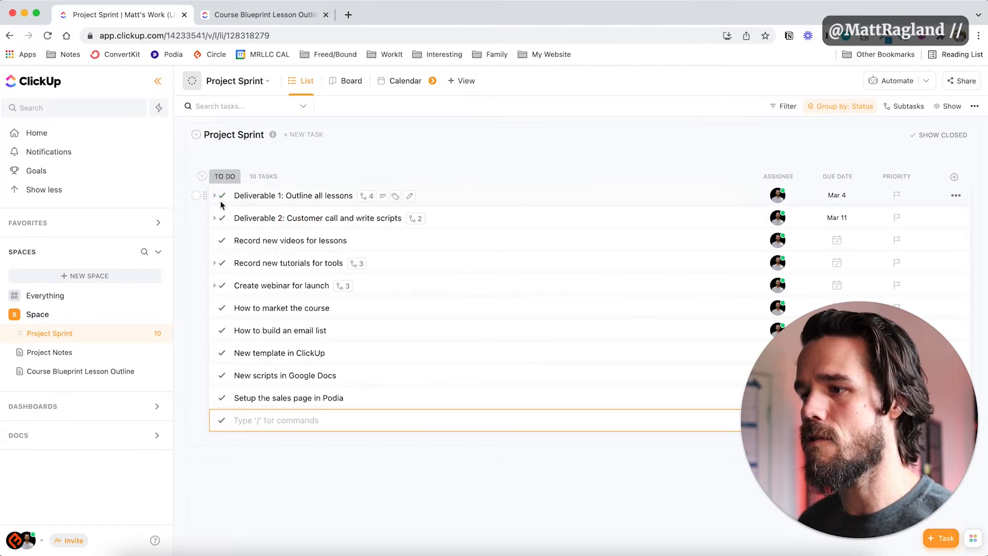
- Expand Deliverable 1: Outline all lessons to show its four subtasks
{"action": "left_click", "coordinate": [214, 195]}
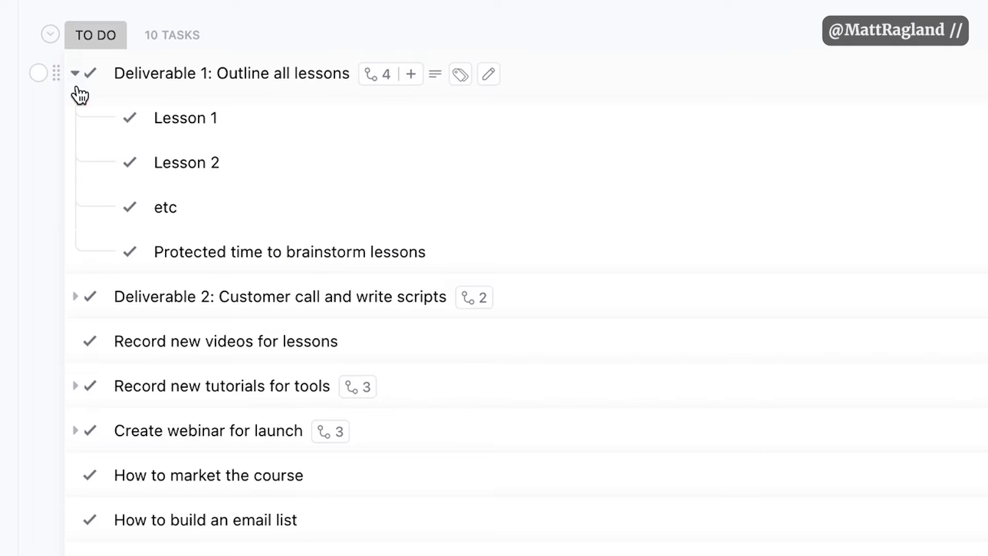
{"action": "mouse_move", "coordinate": [181, 276]}
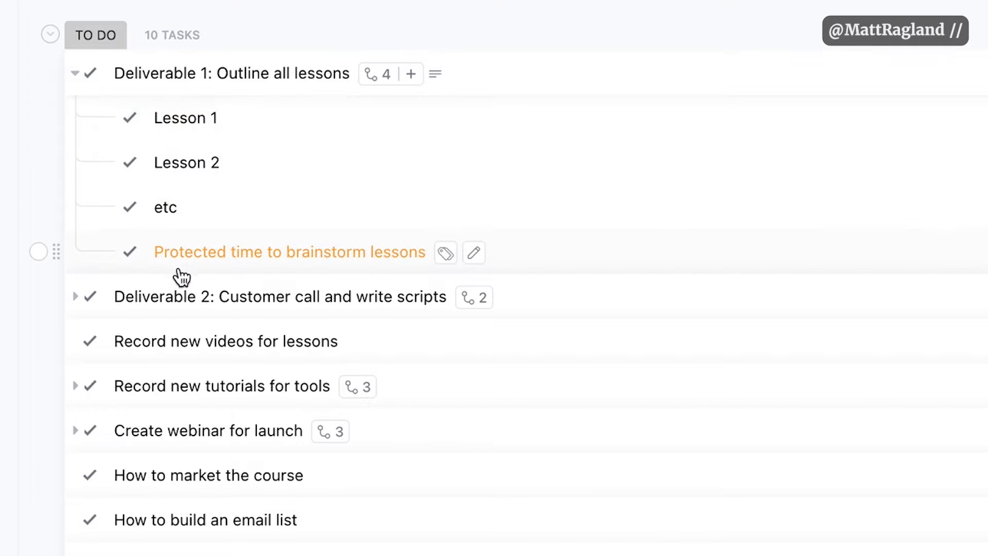
{"action": "mouse_move", "coordinate": [183, 163]}
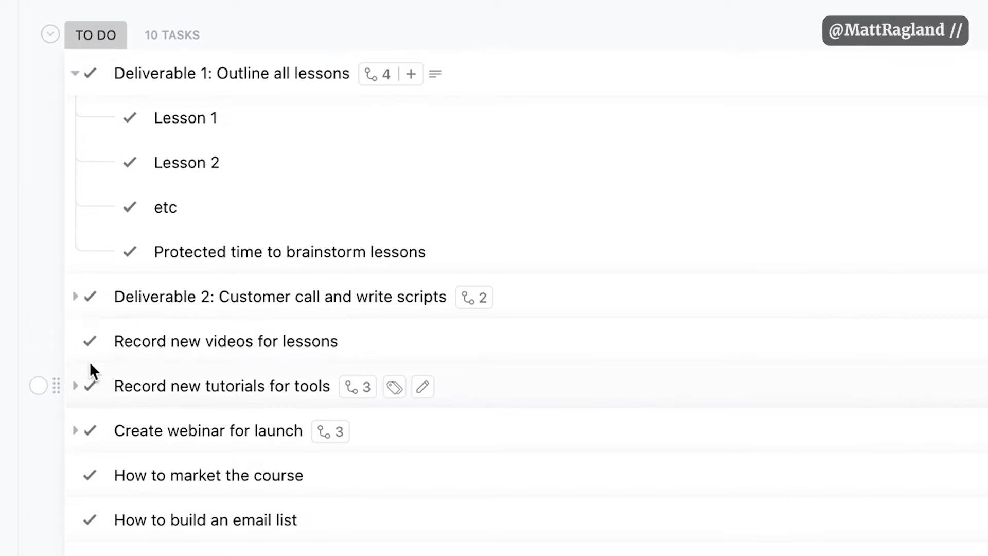
{"action": "mouse_move", "coordinate": [89, 213]}
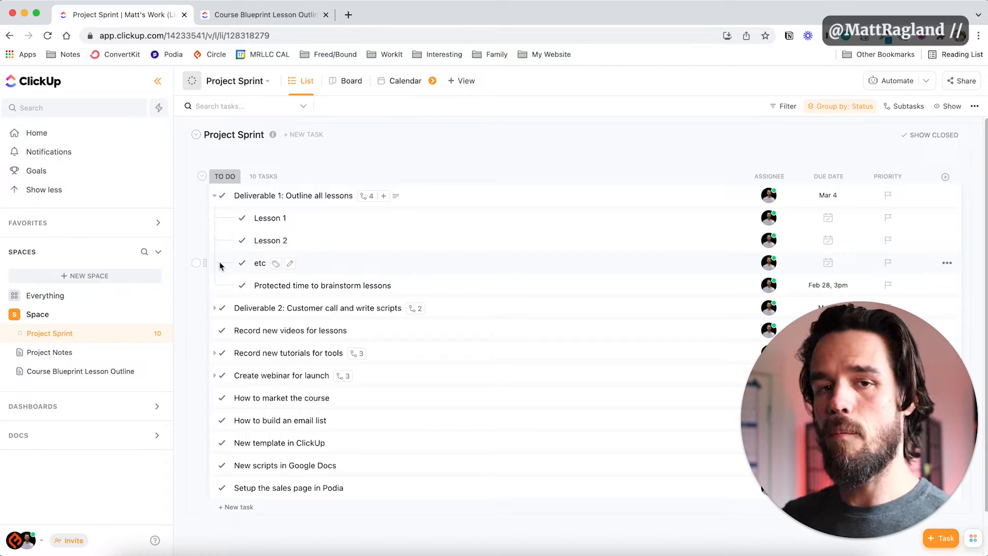
{"action": "mouse_move", "coordinate": [270, 204]}
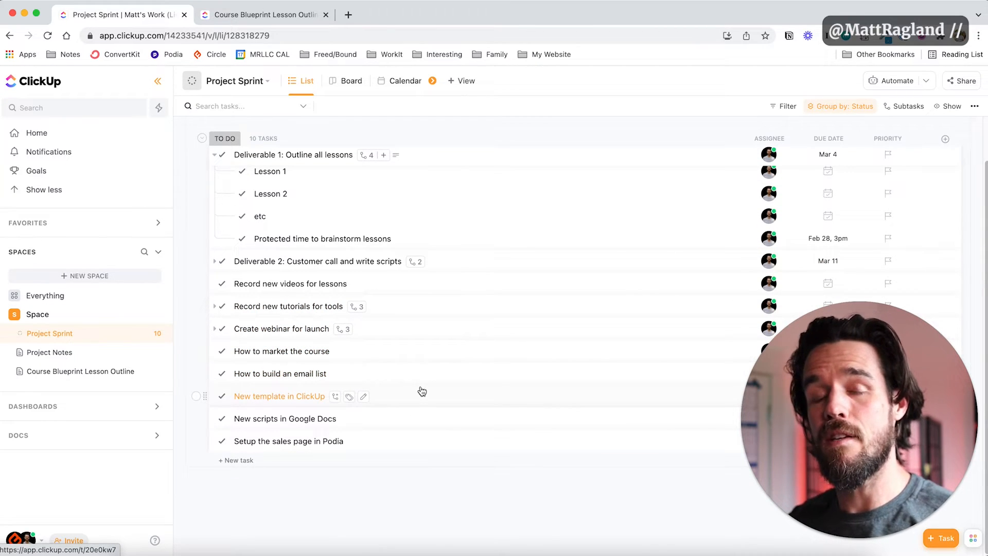
{"action": "mouse_move", "coordinate": [337, 313]}
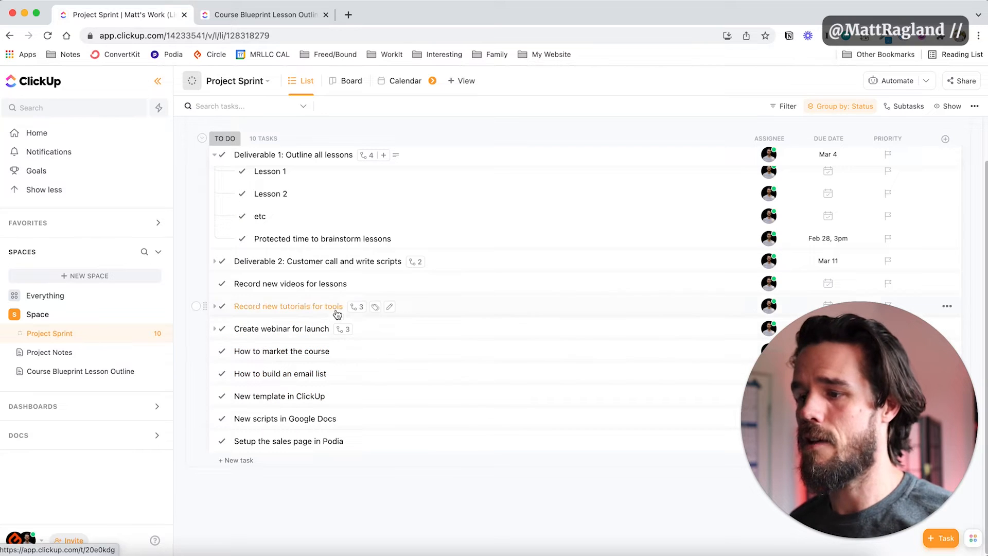
{"action": "mouse_move", "coordinate": [276, 289]}
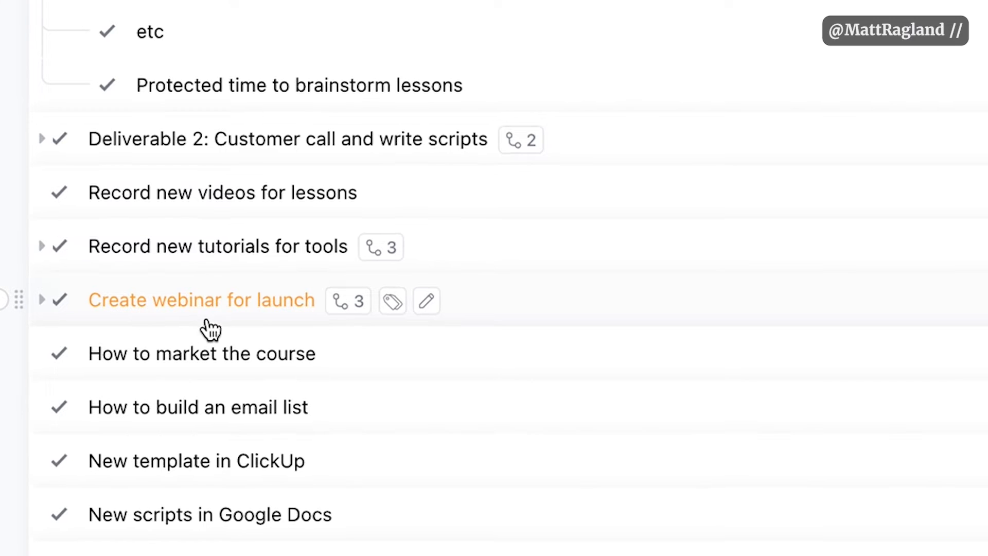
{"action": "mouse_move", "coordinate": [192, 309]}
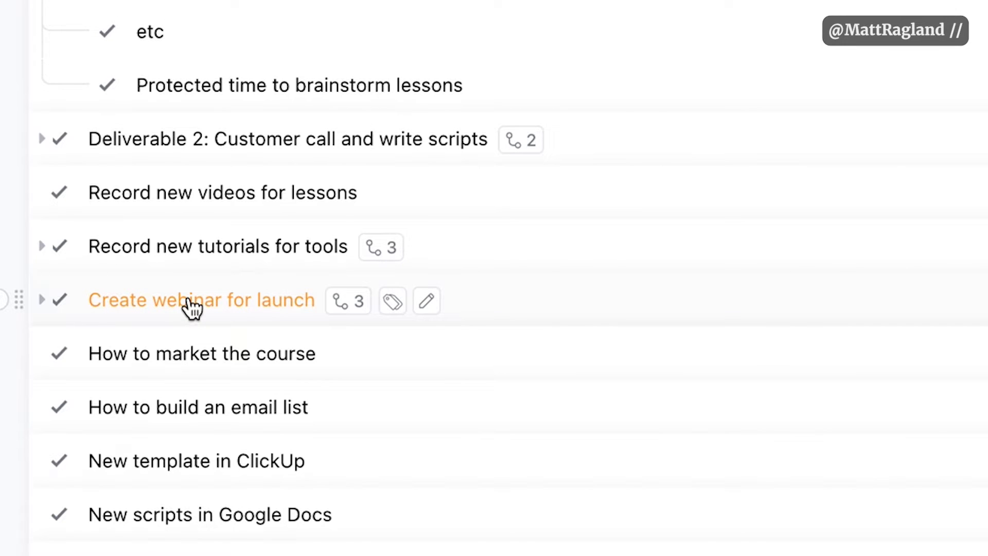
- Expand Create webinar for launch and mark its Setup webinar in Zoom subtask complete
{"action": "left_click", "coordinate": [41, 299]}
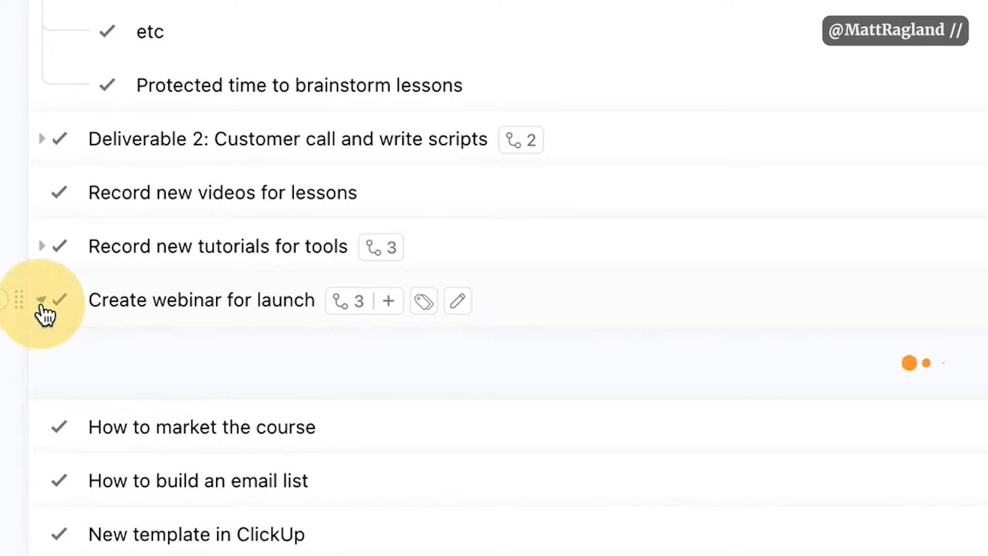
{"action": "left_click", "coordinate": [41, 299]}
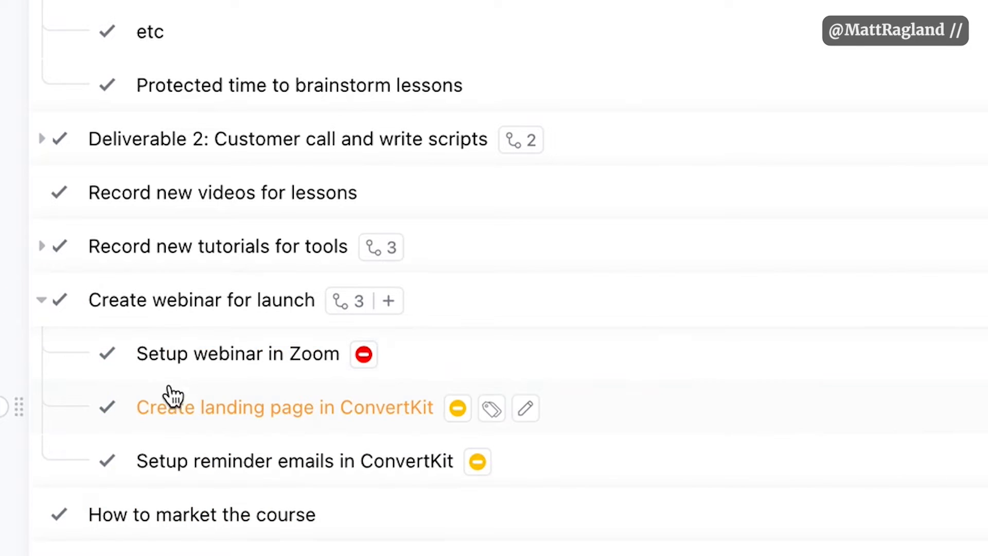
{"action": "mouse_move", "coordinate": [167, 413]}
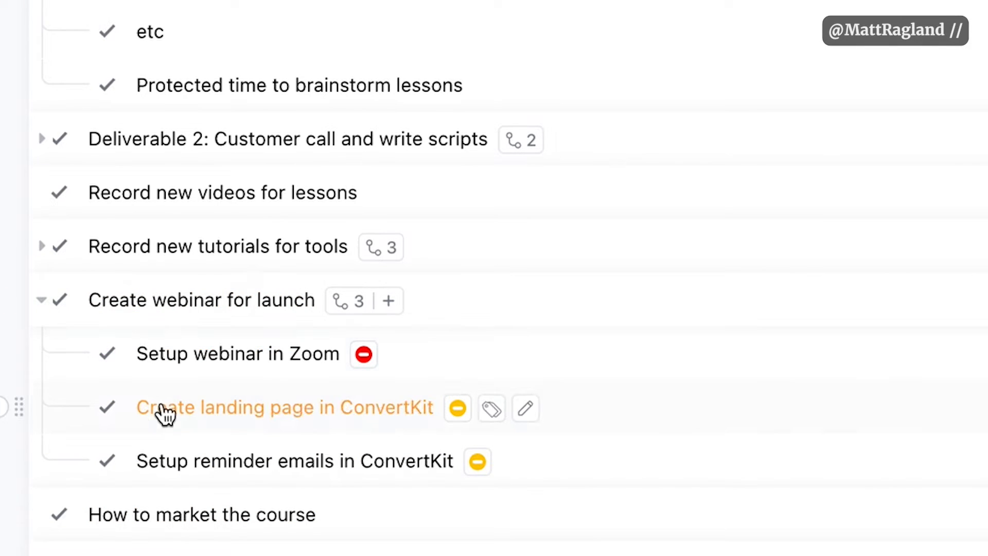
{"action": "mouse_move", "coordinate": [251, 371]}
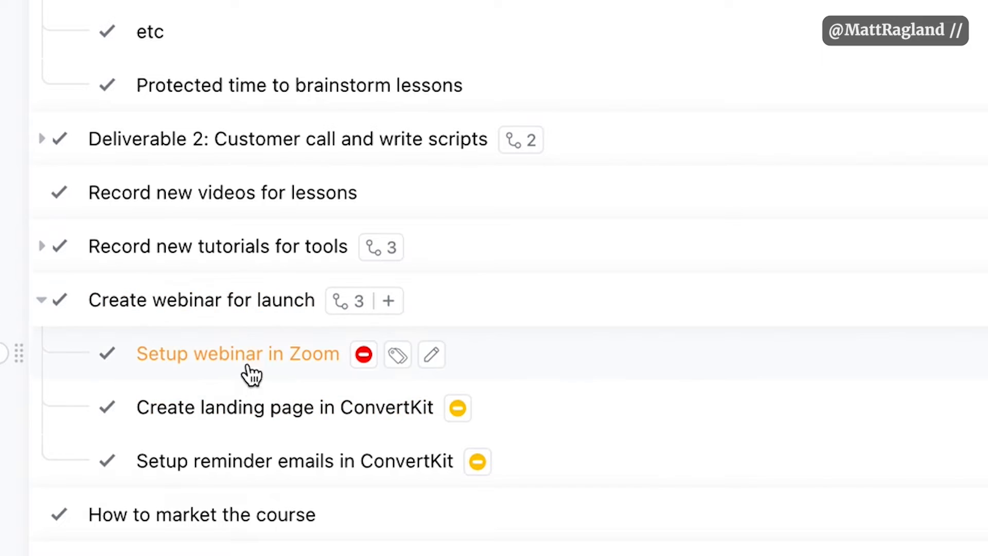
{"action": "mouse_move", "coordinate": [201, 415]}
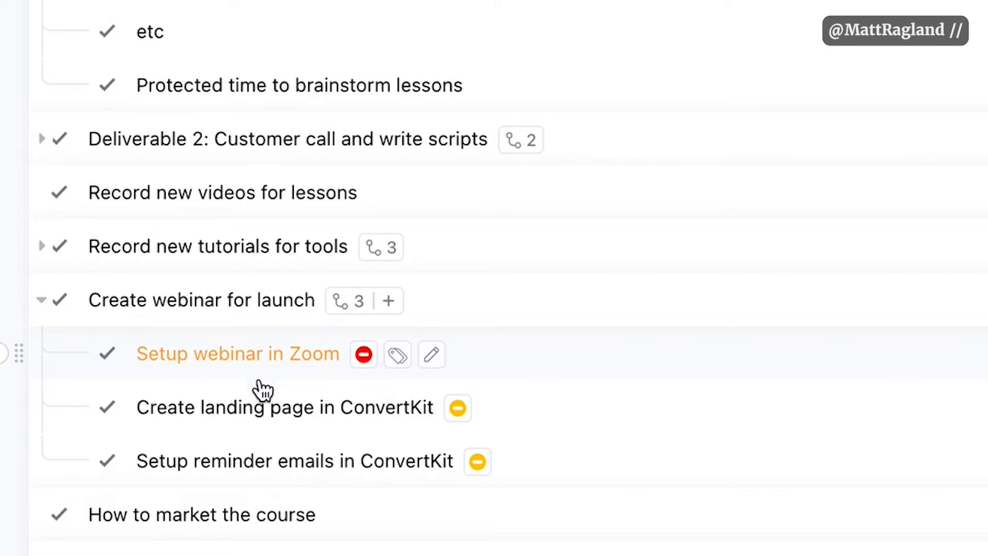
{"action": "mouse_move", "coordinate": [179, 431]}
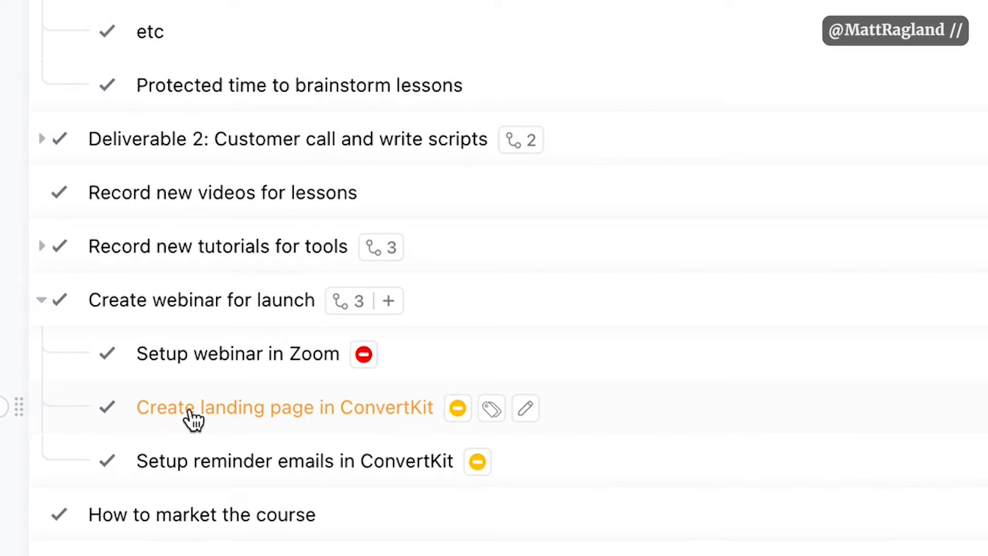
{"action": "mouse_move", "coordinate": [192, 476]}
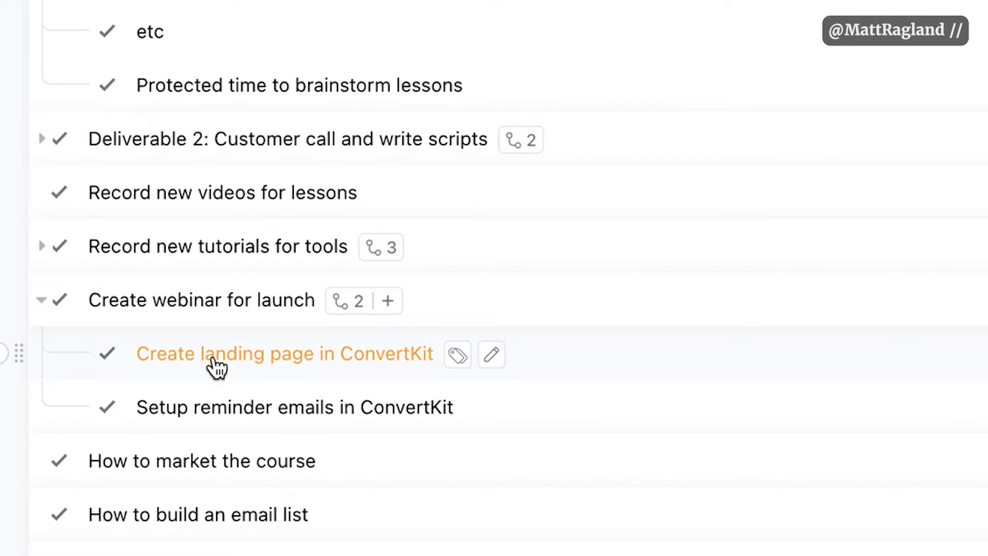
{"action": "mouse_move", "coordinate": [362, 379]}
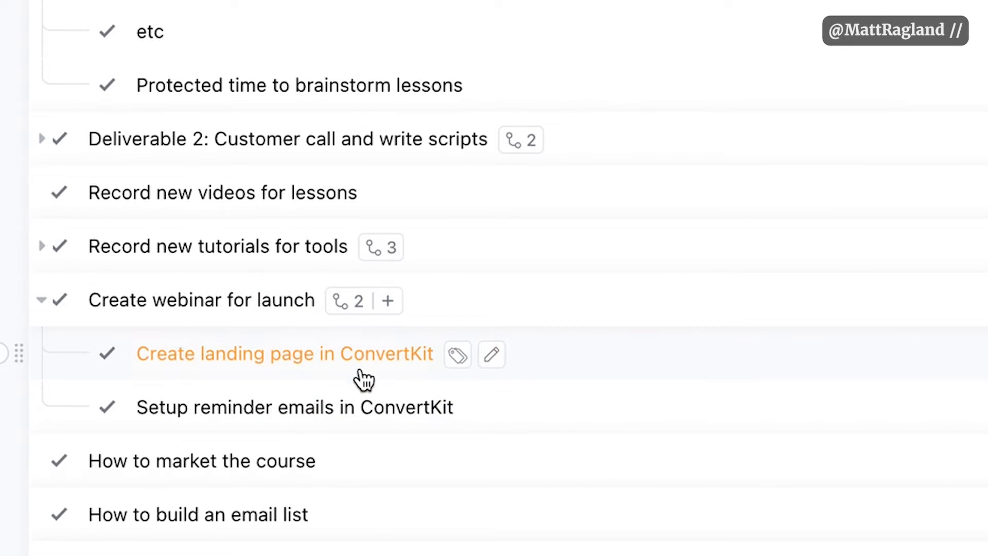
{"action": "mouse_move", "coordinate": [332, 364]}
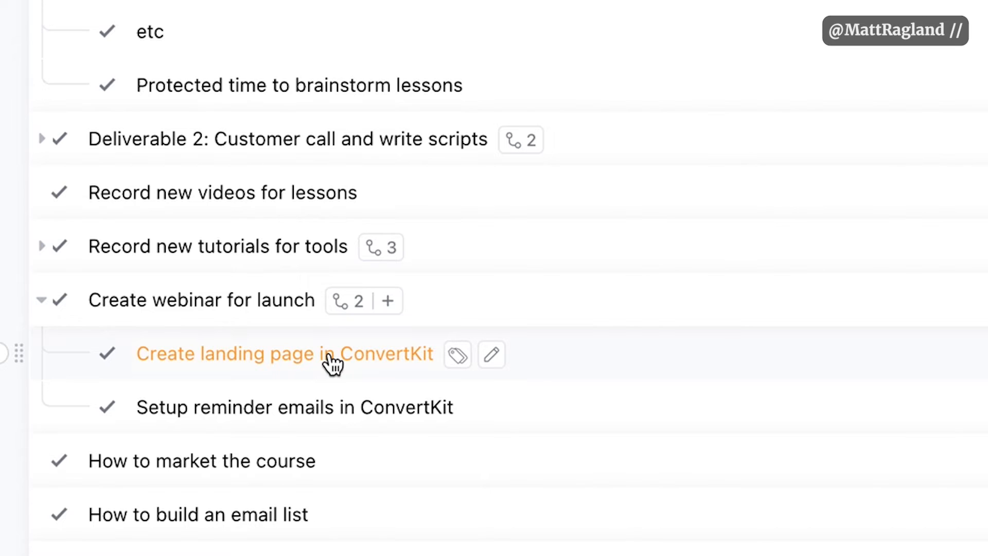
- Make Create landing page in ConvertKit block Setup reminder emails, then mark it complete
{"action": "left_click", "coordinate": [285, 353]}
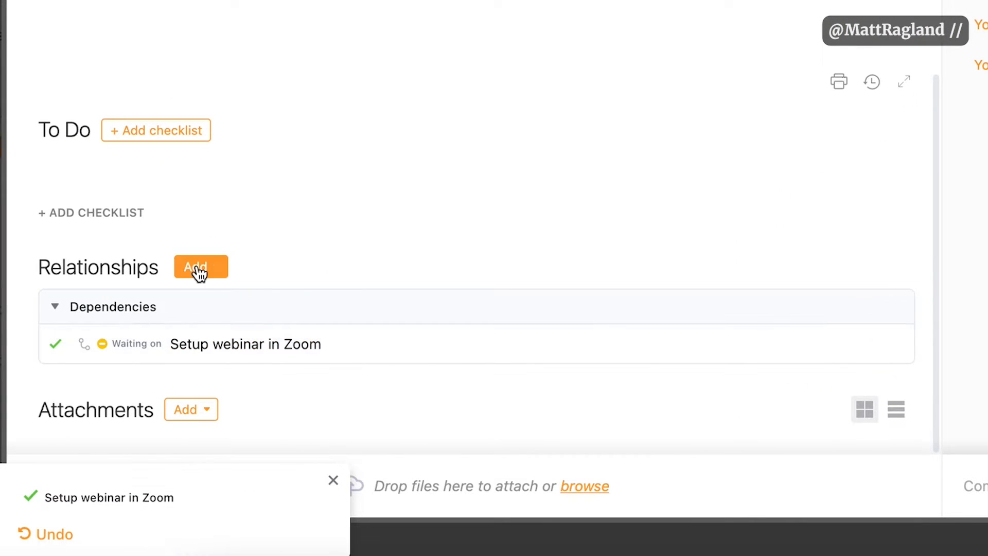
{"action": "left_click", "coordinate": [201, 266]}
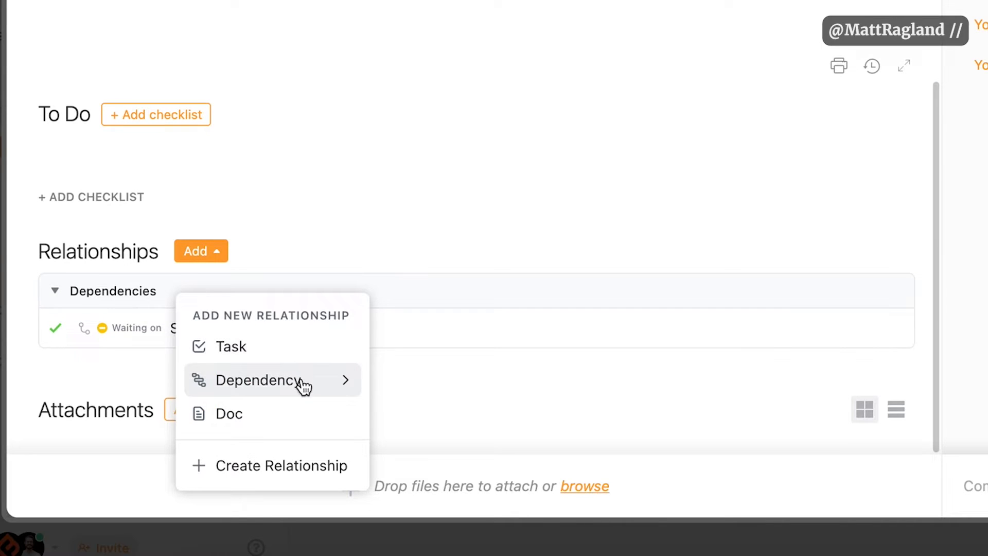
{"action": "mouse_move", "coordinate": [263, 380]}
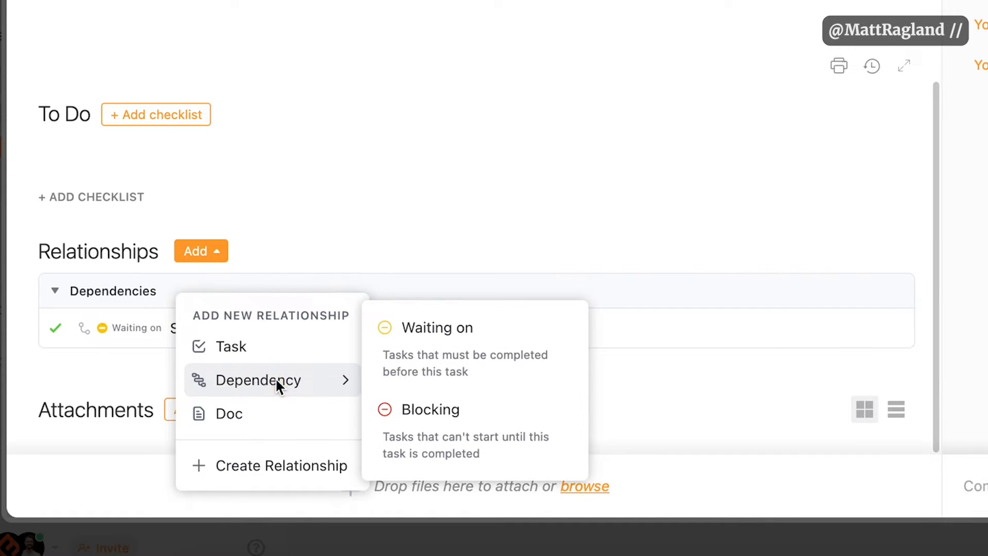
{"action": "left_click", "coordinate": [436, 327]}
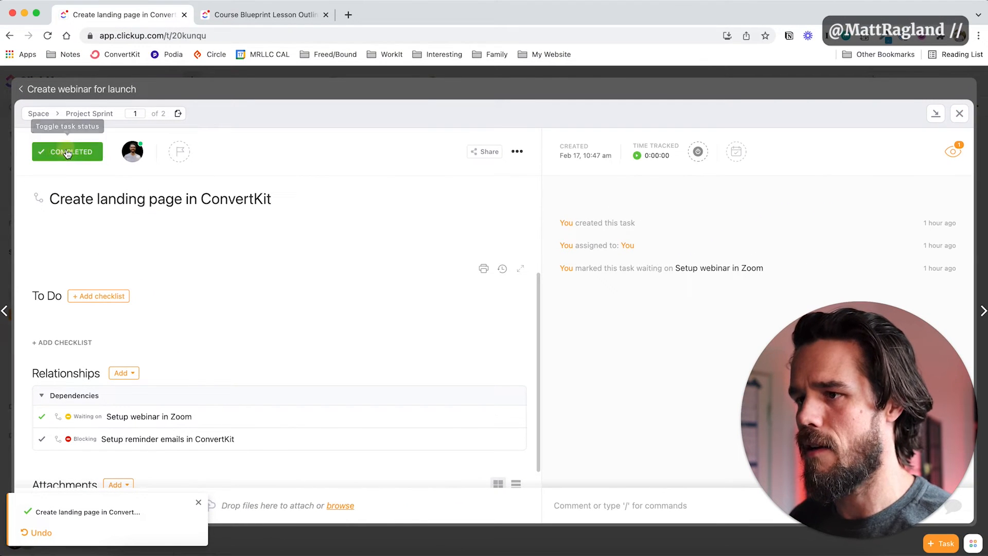
{"action": "left_click", "coordinate": [67, 152]}
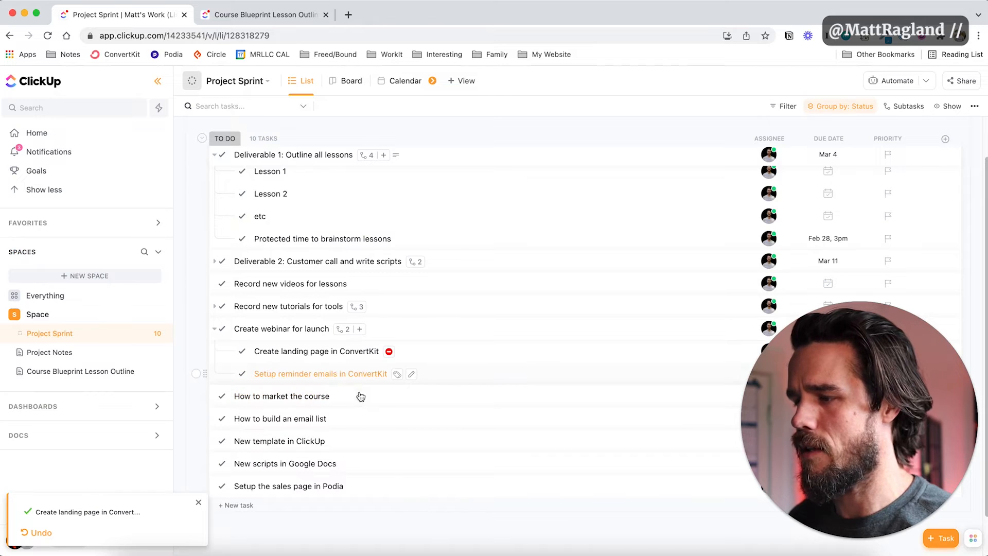
- Check the Setup reminder emails subtask's dependencies and return to the Project Sprint list
{"action": "left_click", "coordinate": [319, 372]}
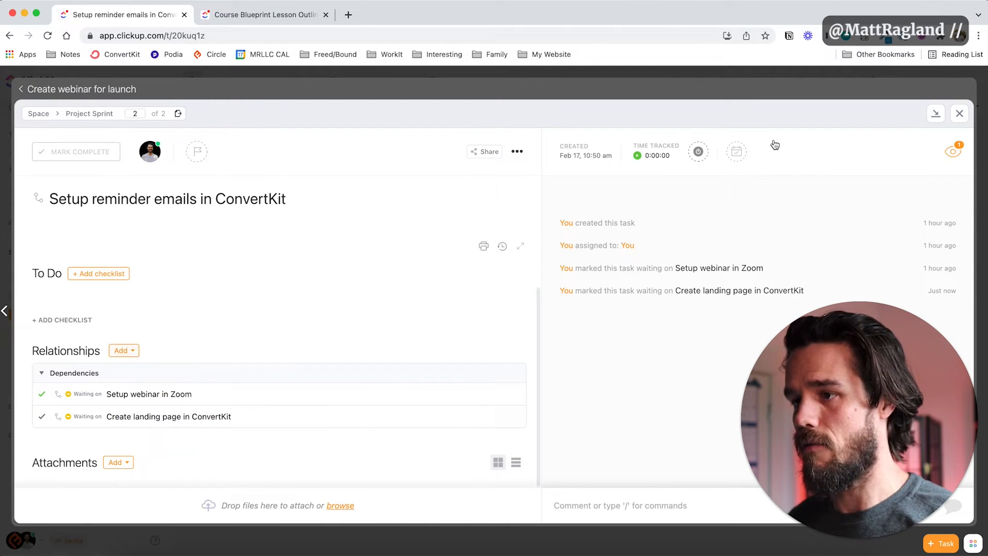
{"action": "left_click", "coordinate": [958, 114]}
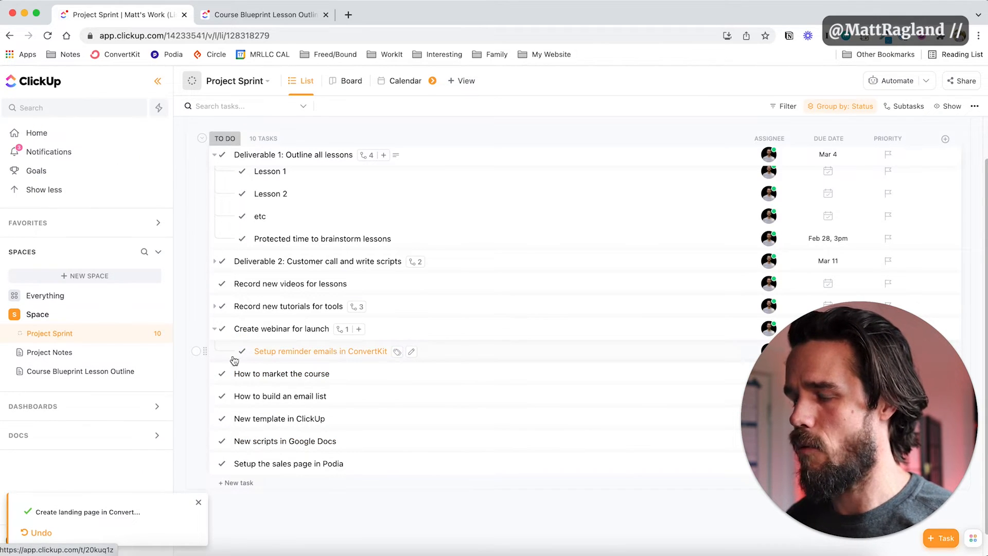
{"action": "left_click", "coordinate": [320, 351]}
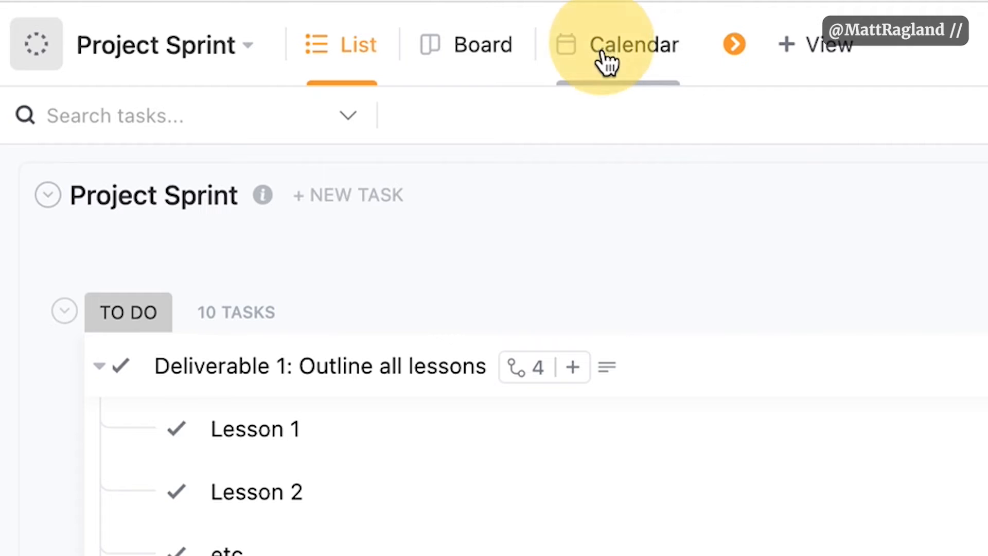
- Switch to the February 2022 Calendar view and reopen Deliverable 1: Outline all lessons
{"action": "left_click", "coordinate": [631, 44]}
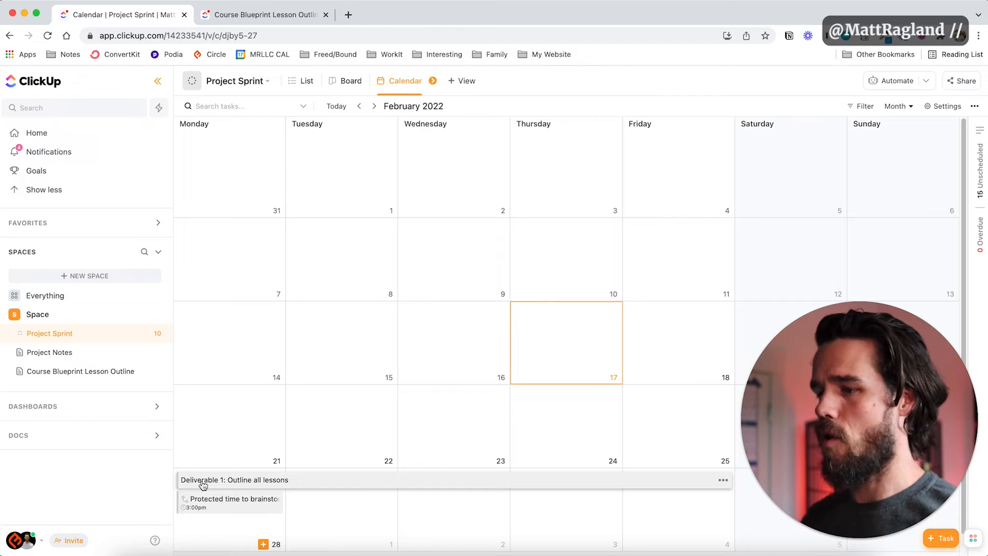
{"action": "mouse_move", "coordinate": [654, 475]}
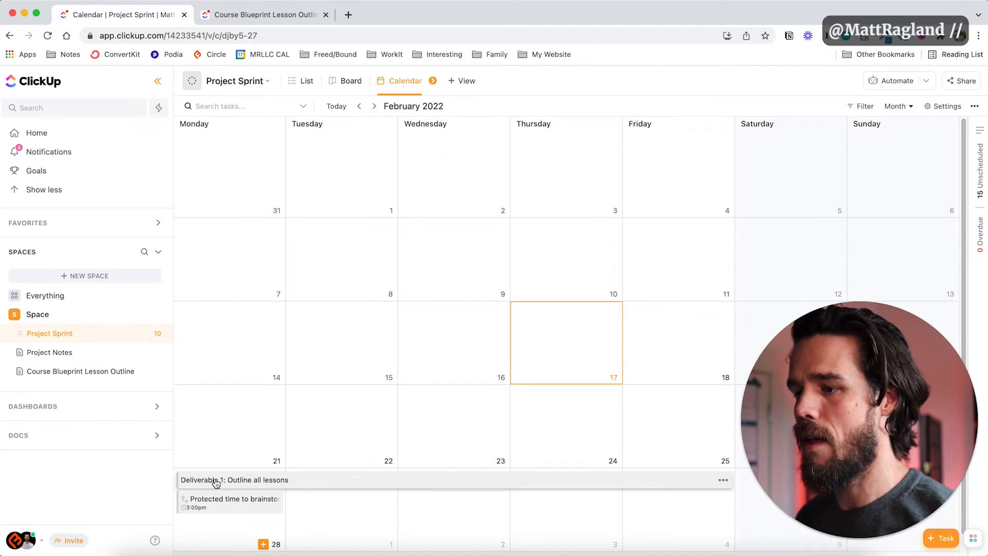
{"action": "left_click", "coordinate": [235, 480]}
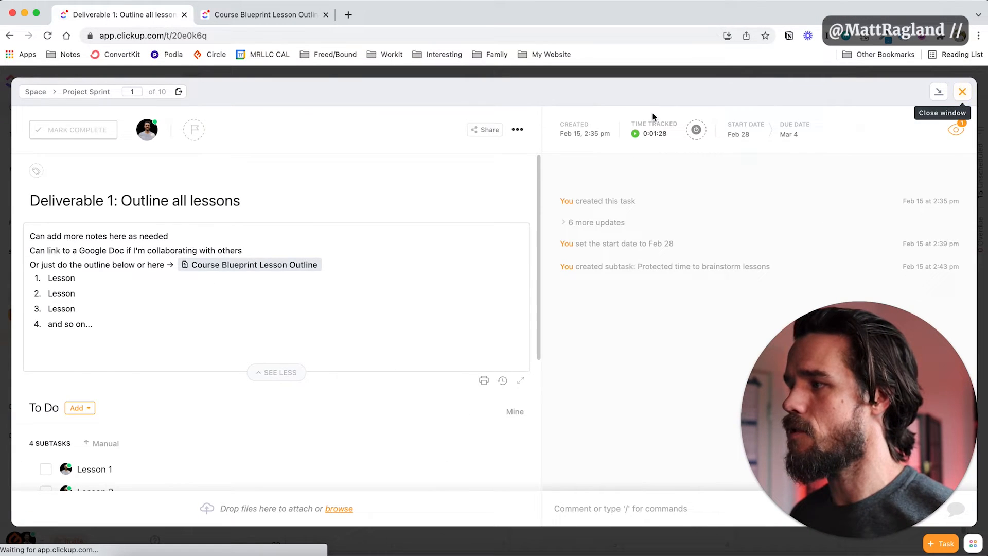
{"action": "left_click", "coordinate": [962, 91]}
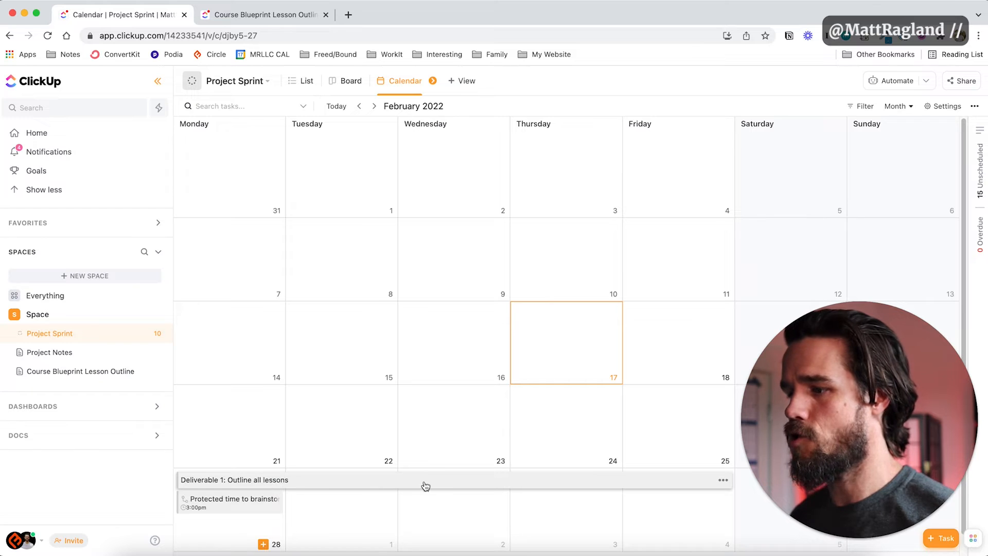
{"action": "mouse_move", "coordinate": [535, 487]}
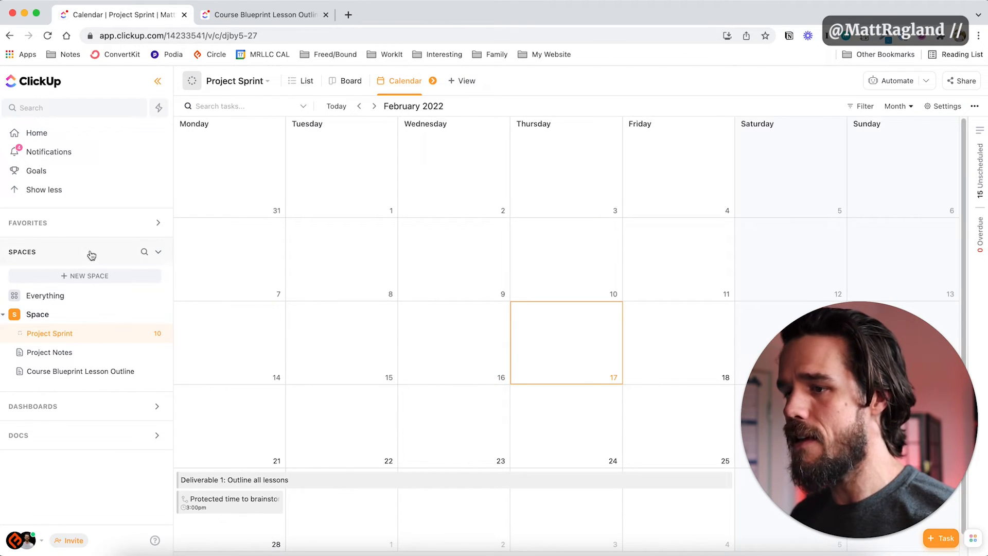
{"action": "left_click", "coordinate": [234, 479]}
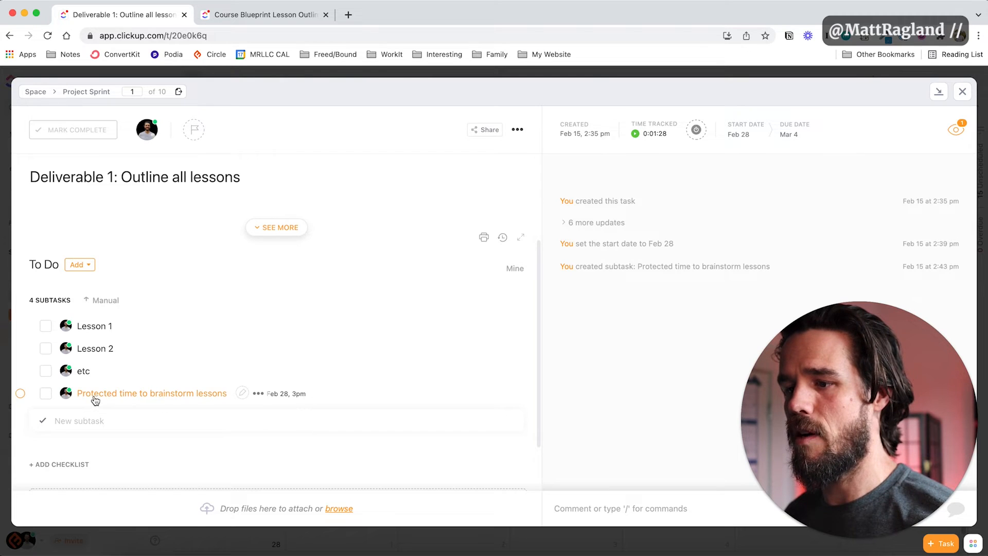
{"action": "mouse_move", "coordinate": [208, 397]}
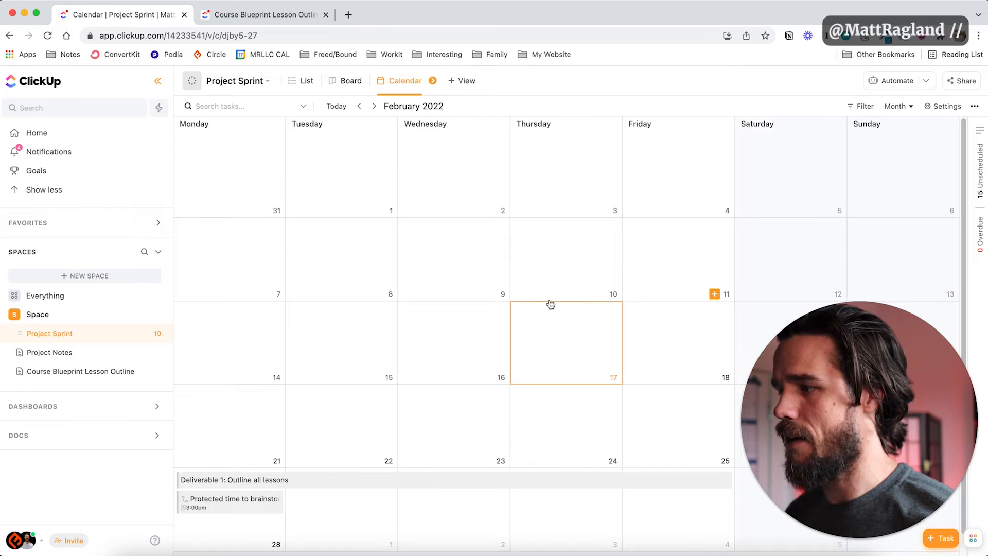
{"action": "mouse_move", "coordinate": [229, 505]}
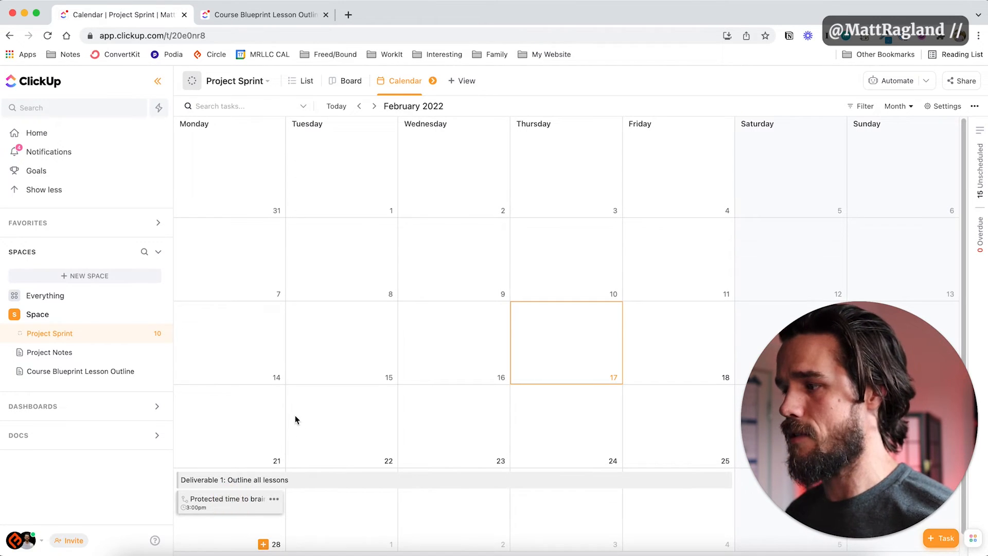
- Mark the protected brainstorm time subtask complete from the calendar and close it
{"action": "left_click", "coordinate": [223, 498]}
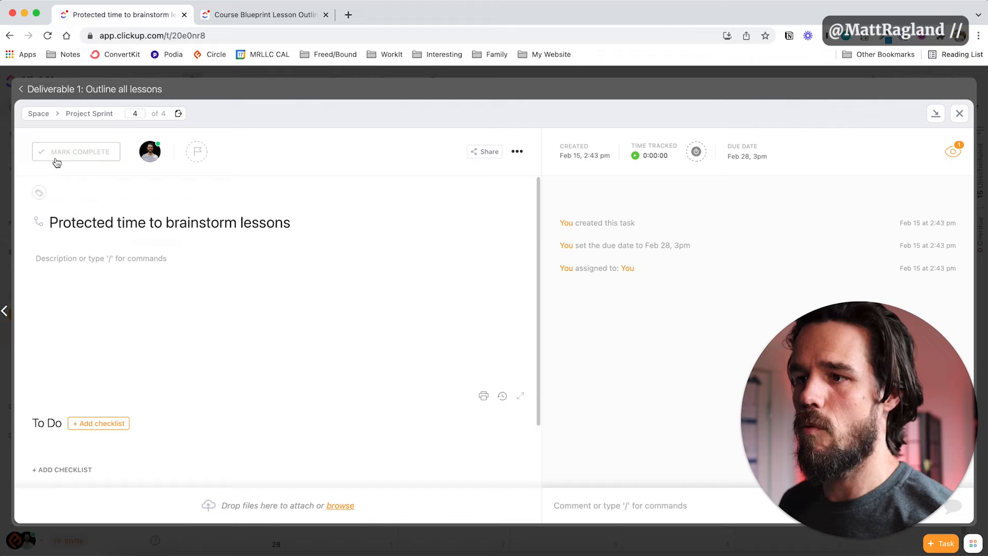
{"action": "left_click", "coordinate": [75, 151]}
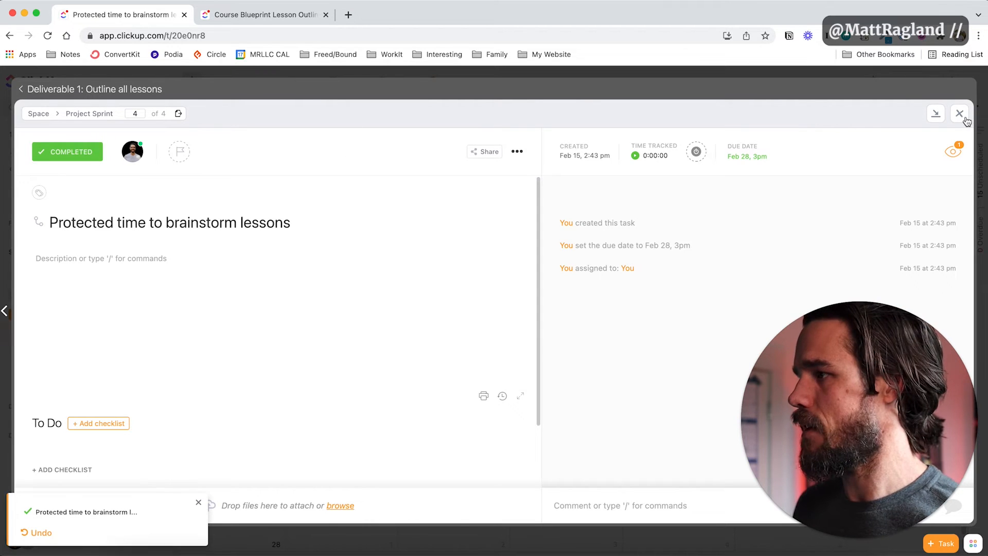
{"action": "left_click", "coordinate": [959, 113]}
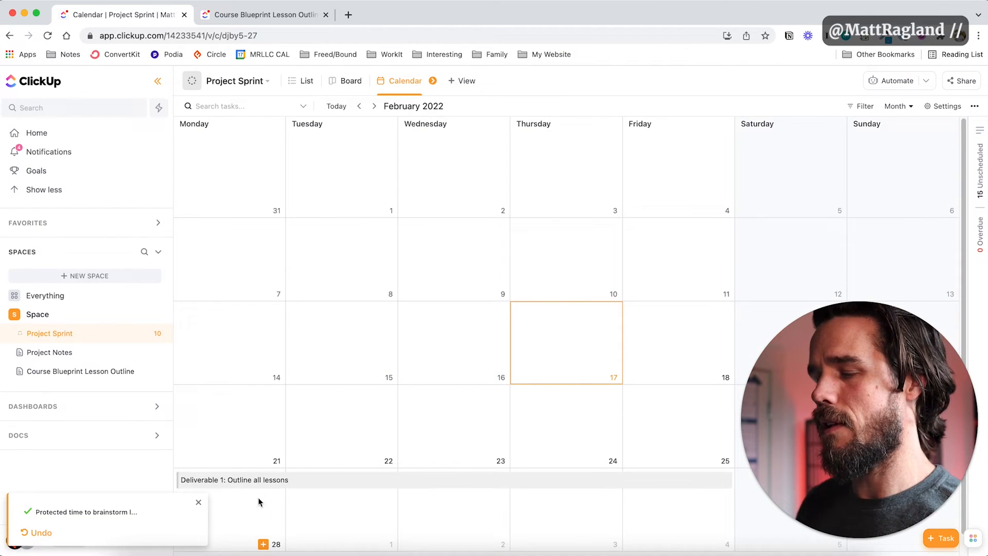
{"action": "mouse_move", "coordinate": [255, 480]}
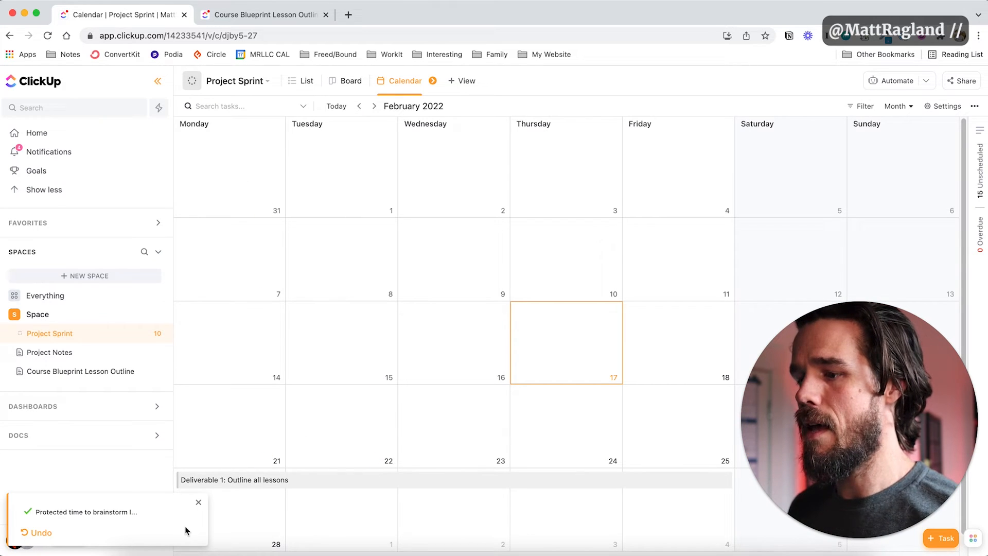
- Review Deliverable 1's three remaining subtasks and return to the List view
{"action": "left_click", "coordinate": [234, 480]}
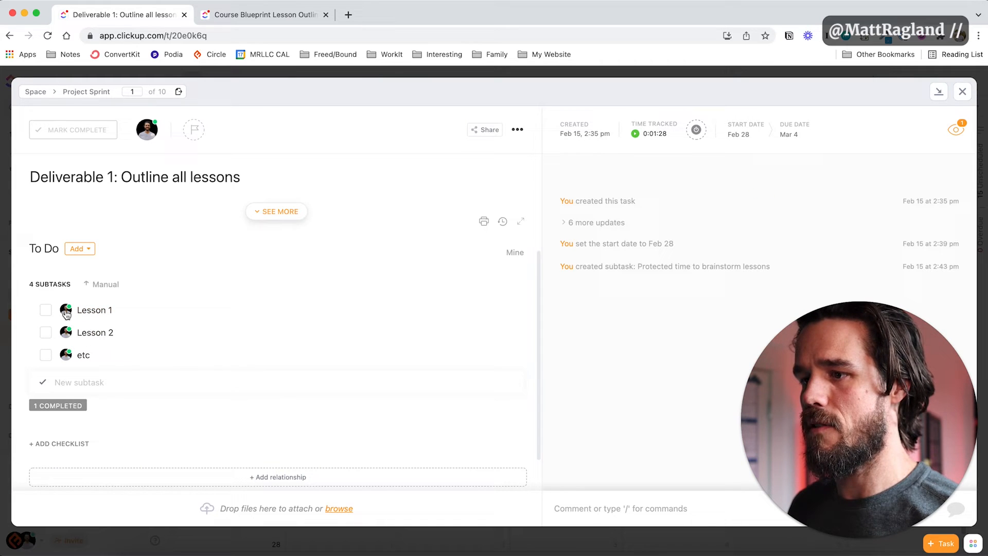
{"action": "left_click", "coordinate": [45, 310]}
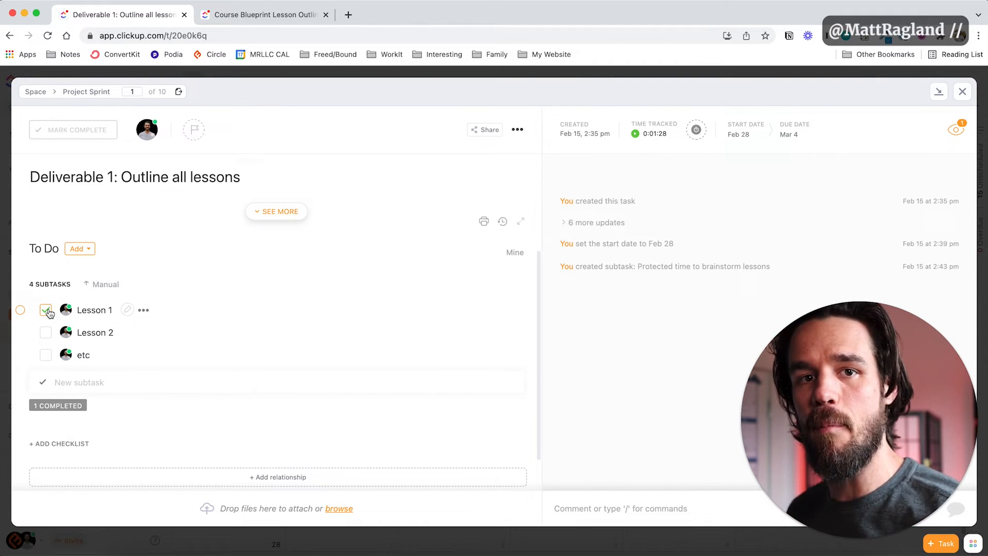
{"action": "left_click", "coordinate": [962, 92]}
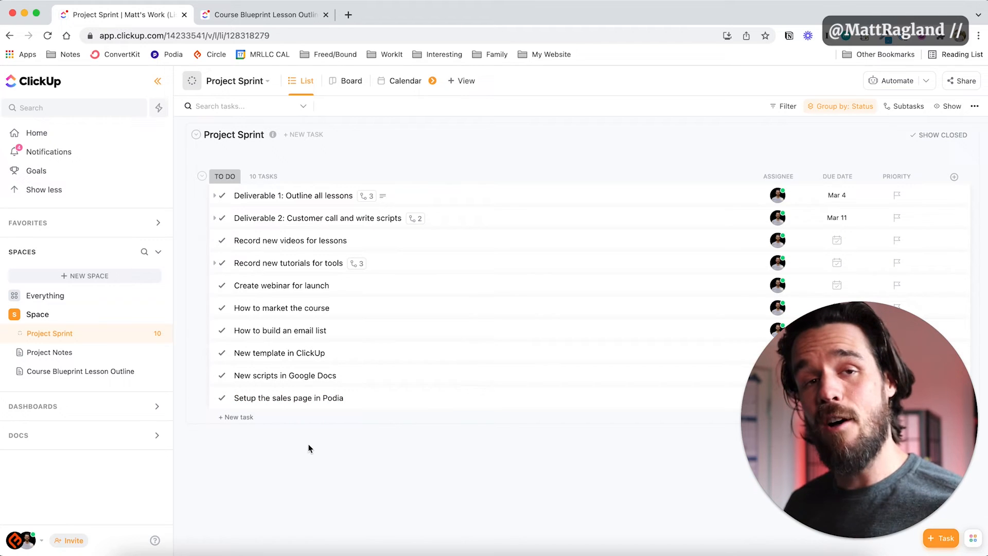
{"action": "mouse_move", "coordinate": [299, 402]}
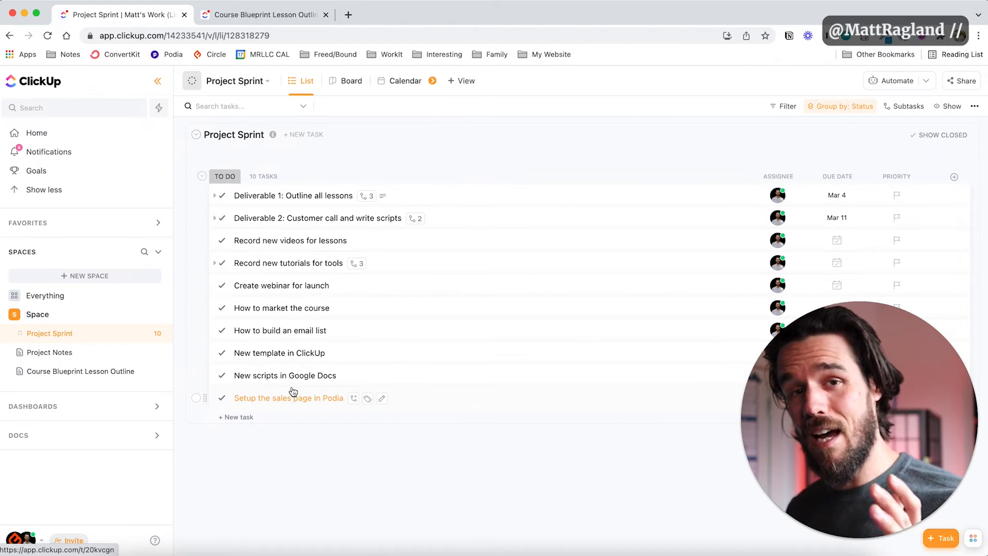
{"action": "mouse_move", "coordinate": [282, 308]}
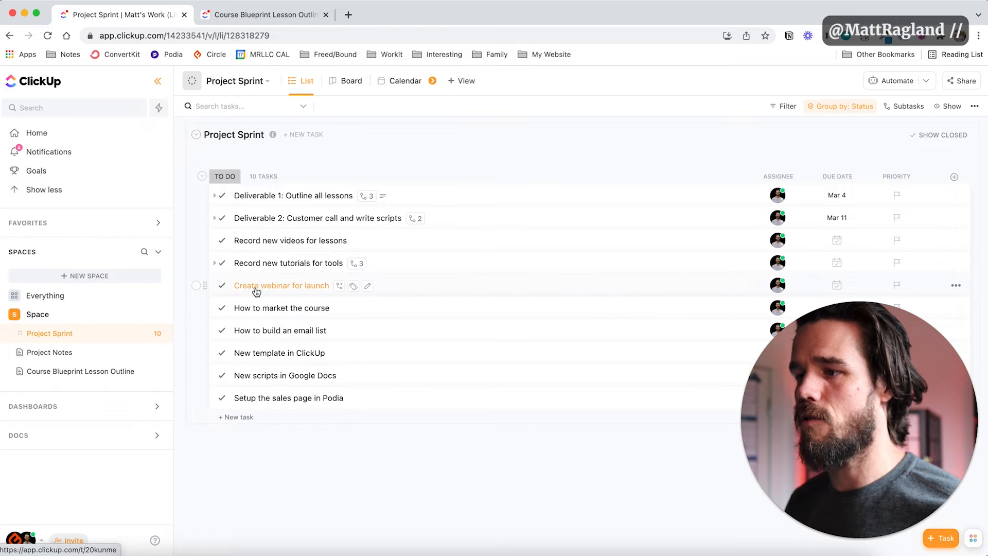
- Start a running timer on the 'Create webinar for launch' task via Time Tracked and the Toggl button
{"action": "left_click", "coordinate": [282, 285]}
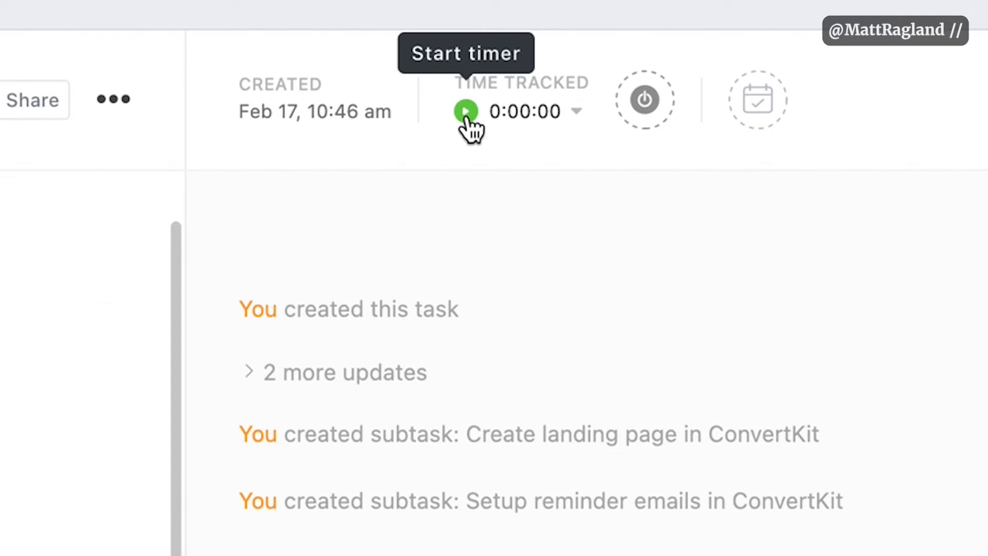
{"action": "left_click", "coordinate": [465, 111]}
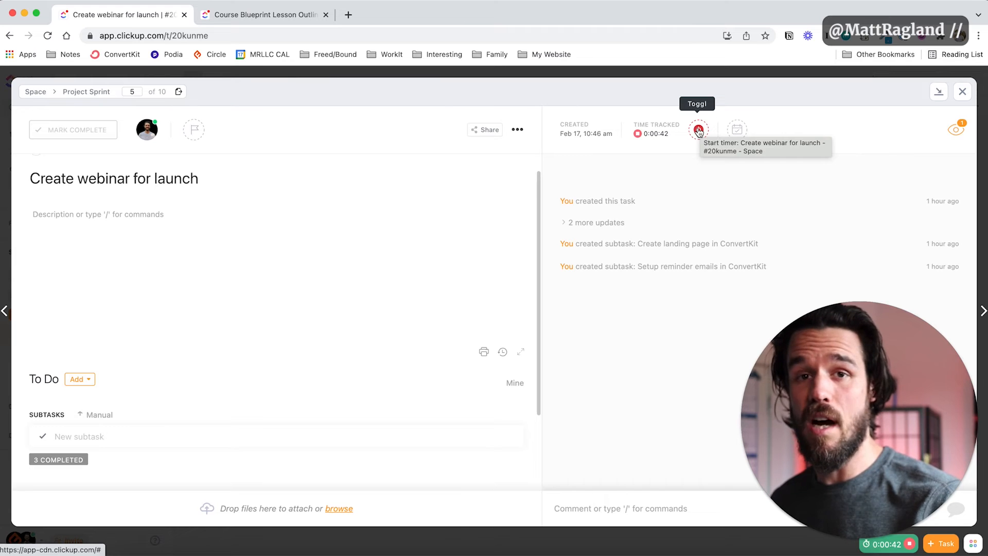
{"action": "left_click", "coordinate": [962, 92]}
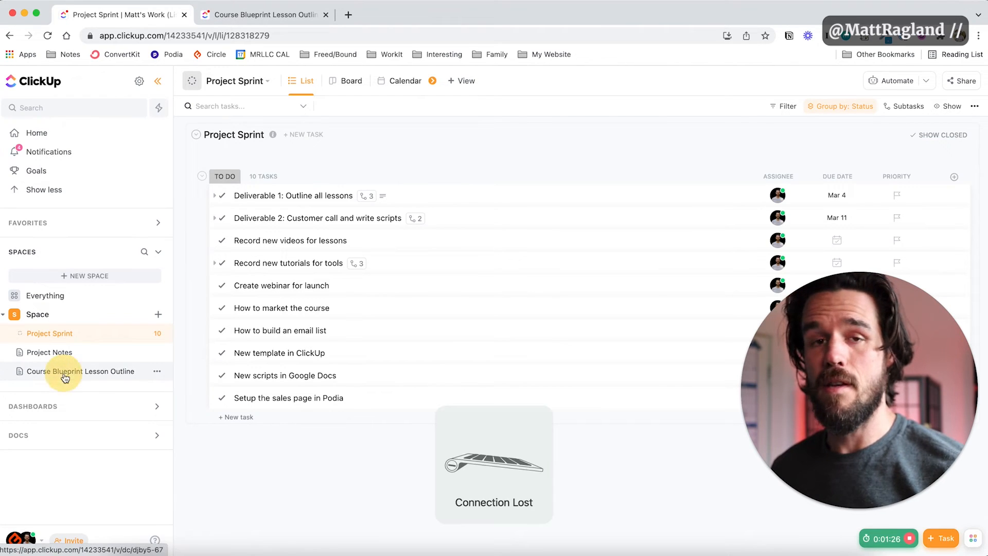
- Navigate from the Course Blueprint Lesson Outline and Space + menu to the Project Notes doc with Brainstorm ideas
{"action": "left_click", "coordinate": [80, 370]}
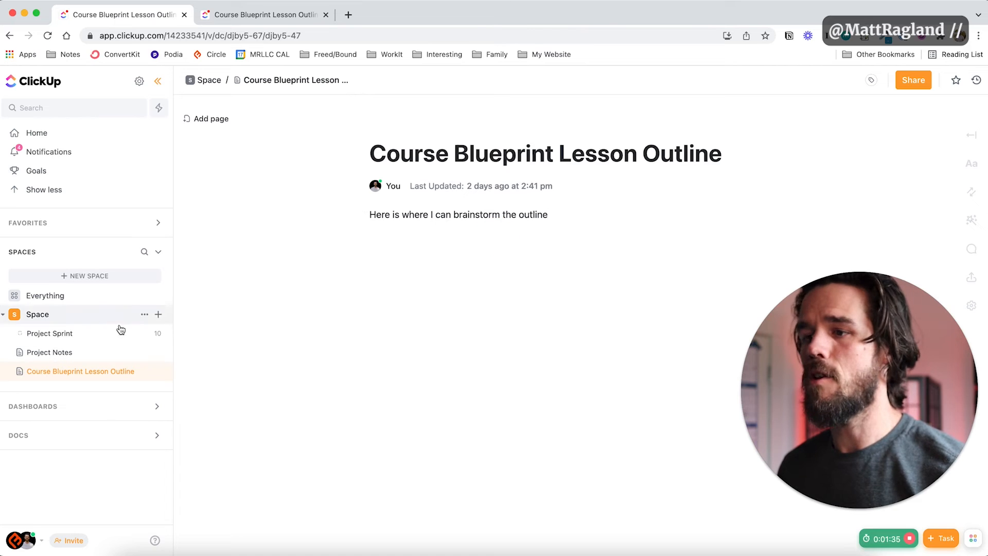
{"action": "left_click", "coordinate": [158, 314]}
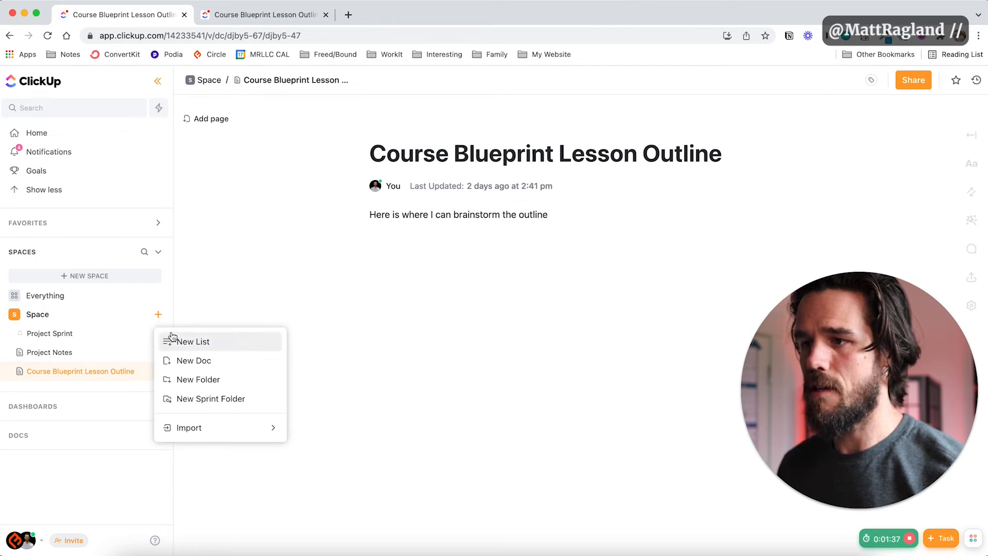
{"action": "mouse_move", "coordinate": [210, 383]}
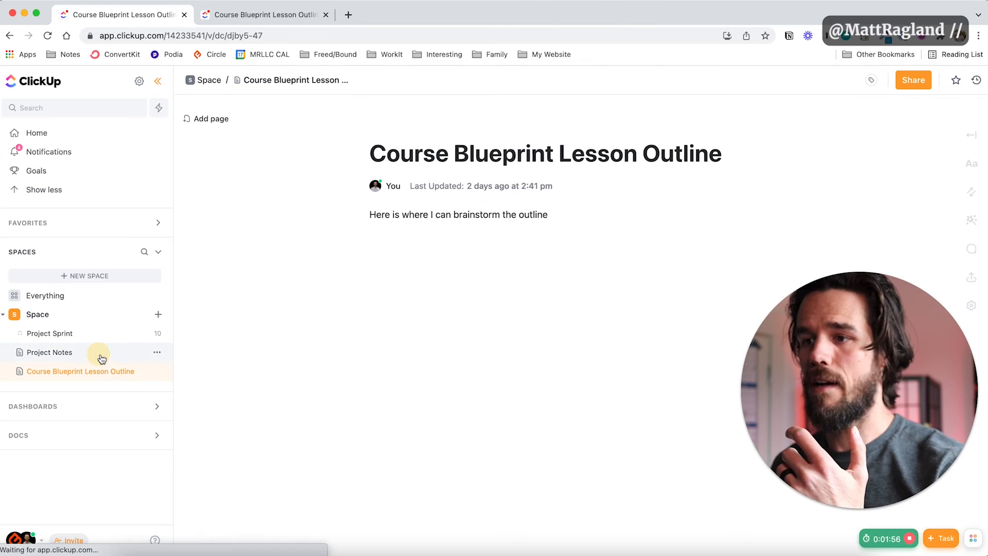
{"action": "left_click", "coordinate": [49, 352]}
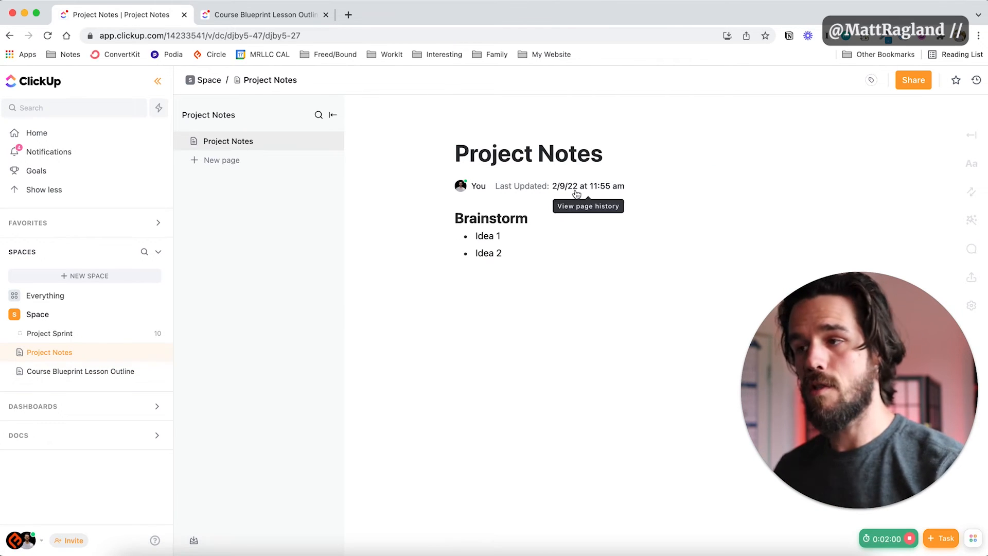